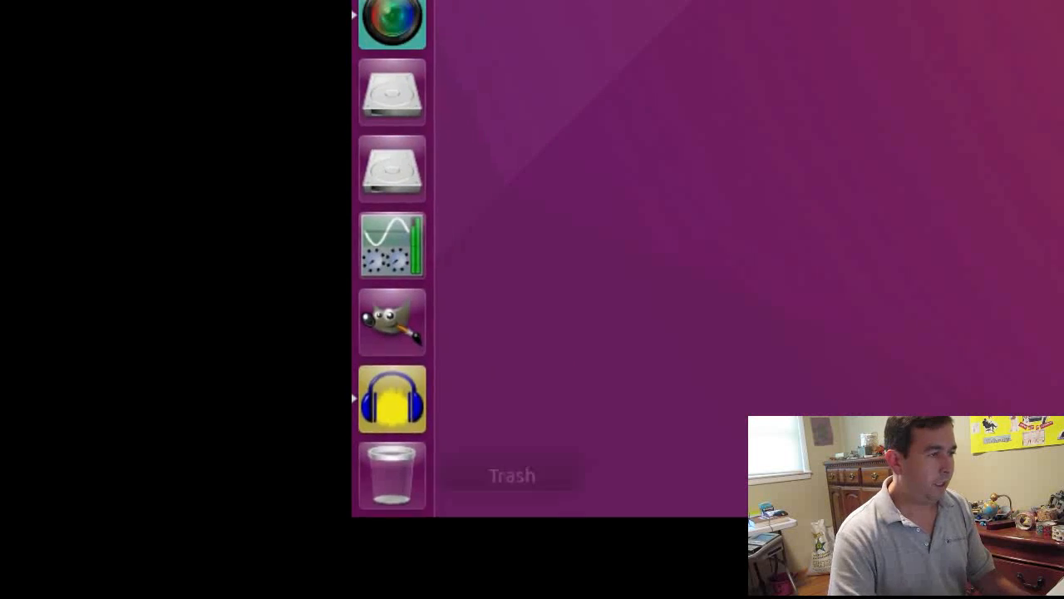
# Launch Audacity from the Ubuntu launcher to get an empty project.
pyautogui.click(392, 398)
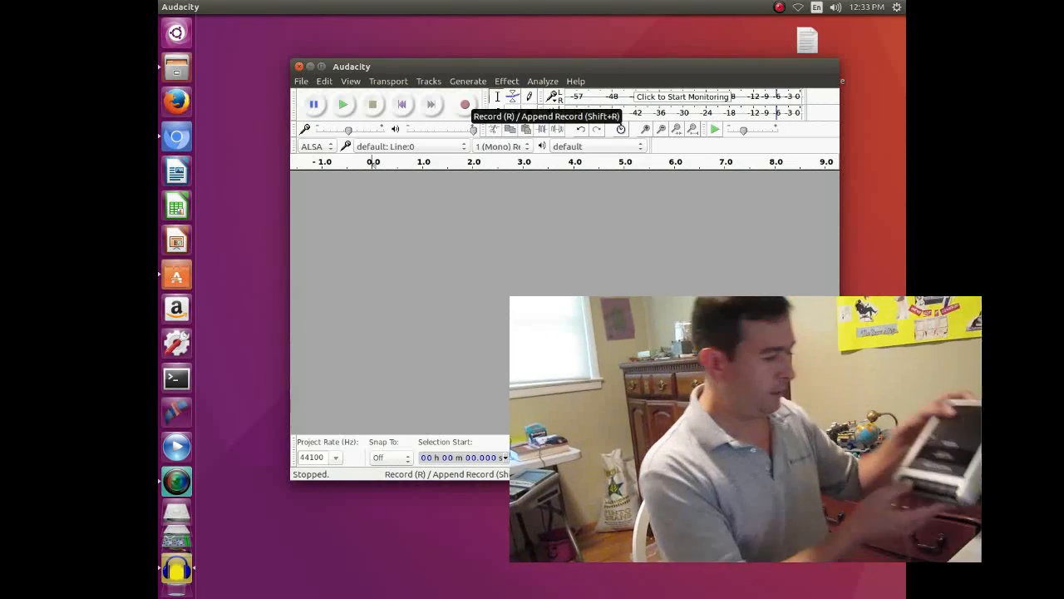
# Start recording the cassette audio from the line input into a mono track.
pyautogui.click(466, 103)
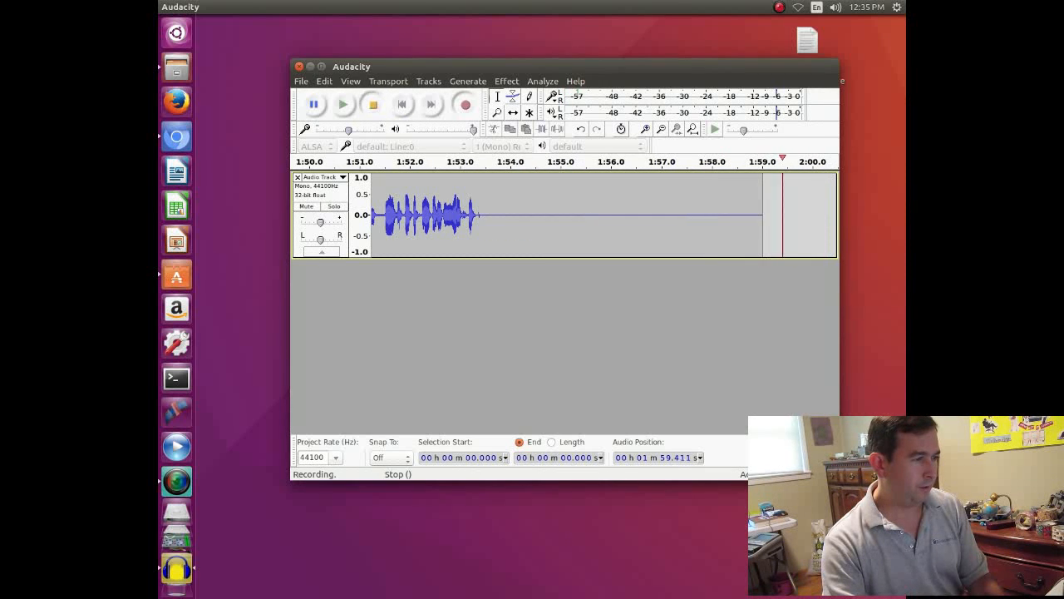
# Stop recording and export the take as test1 WAV into the nancy folder.
pyautogui.click(301, 79)
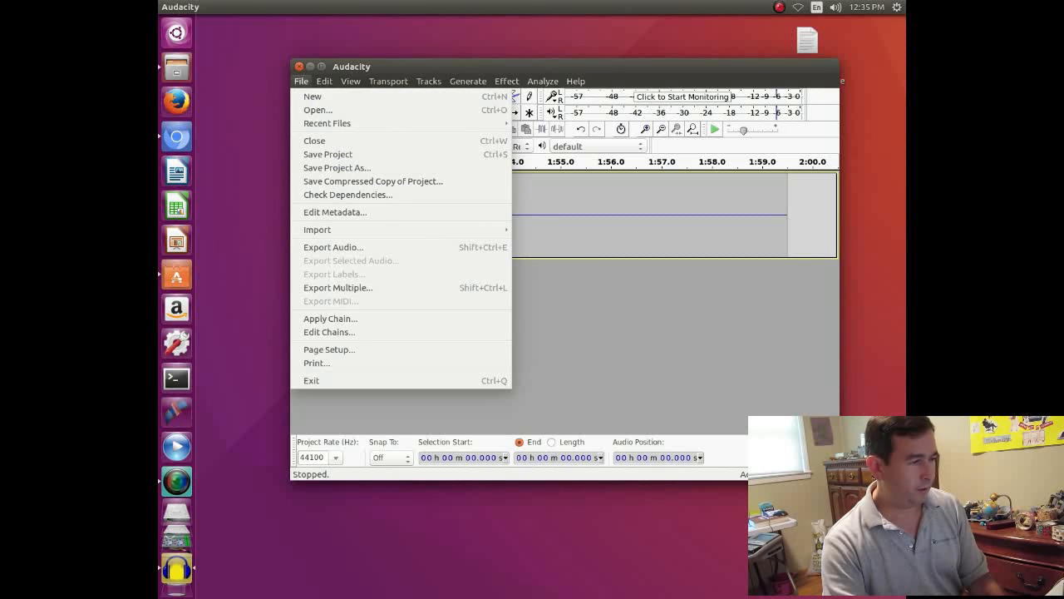
pyautogui.moveTo(333, 246)
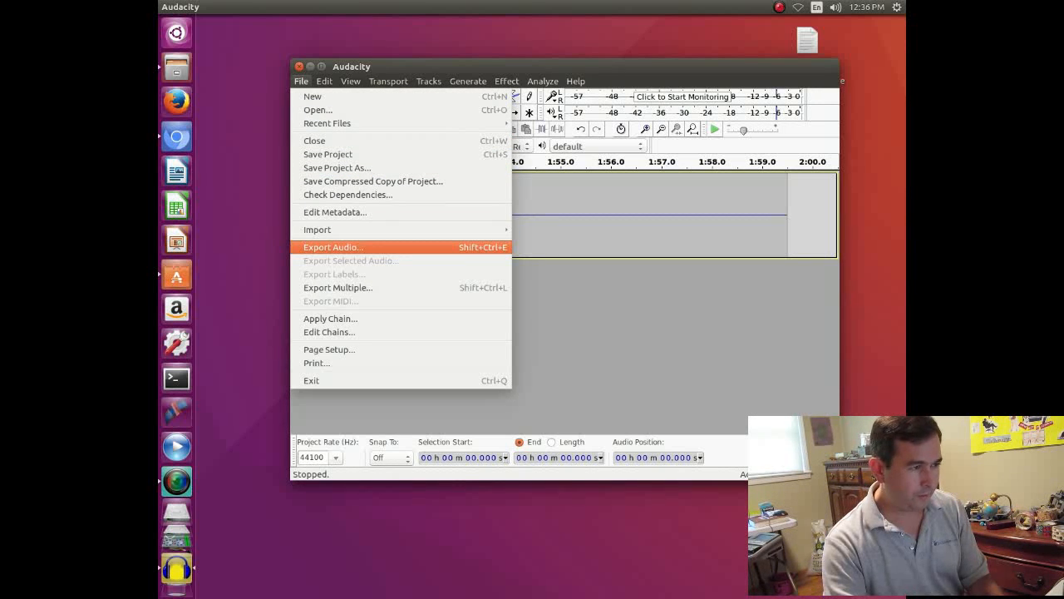
pyautogui.click(333, 246)
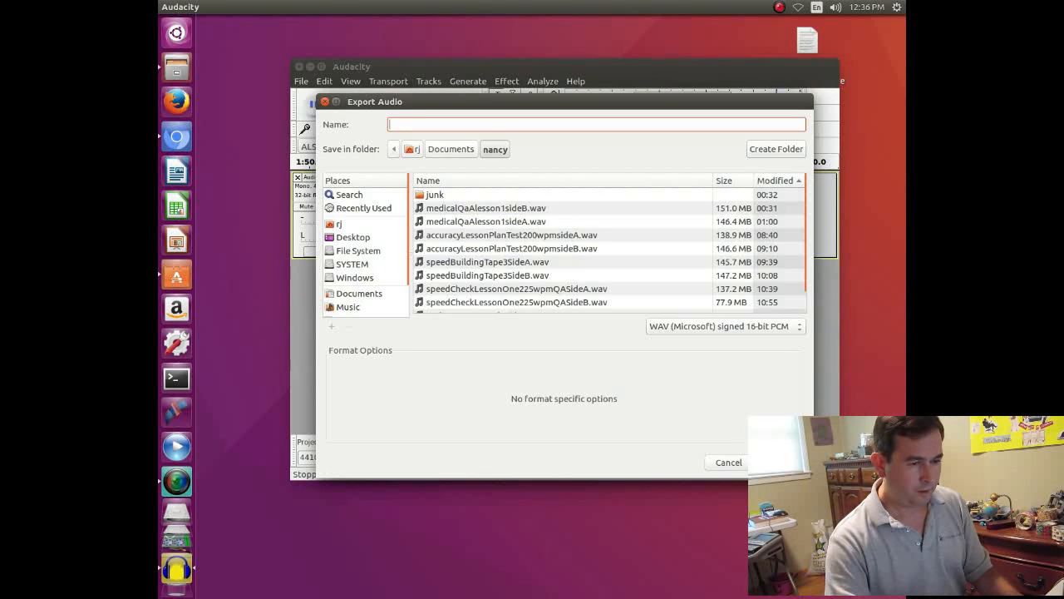
pyautogui.write('test')
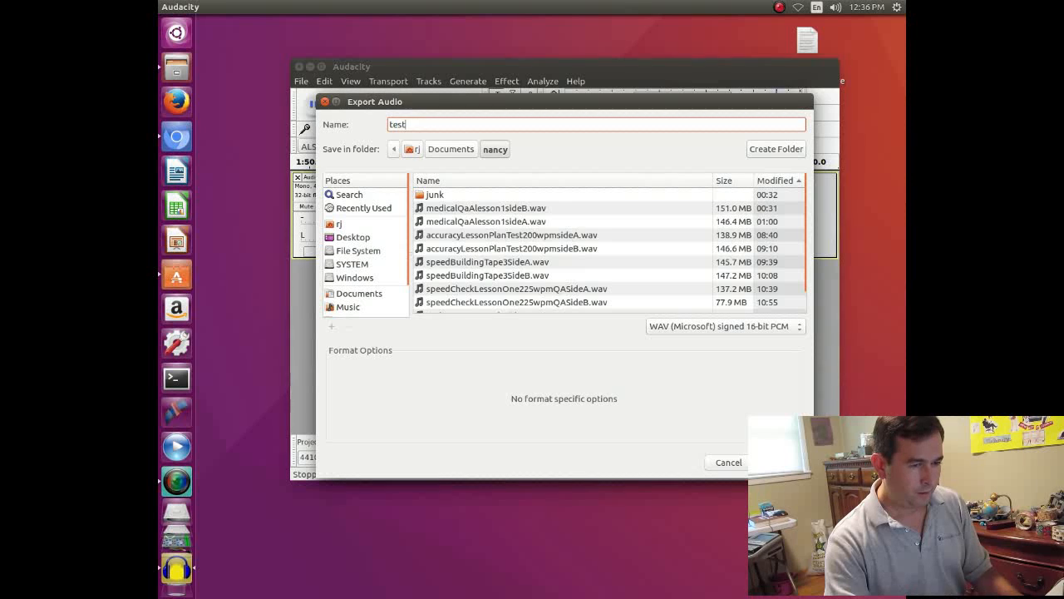
pyautogui.write('1')
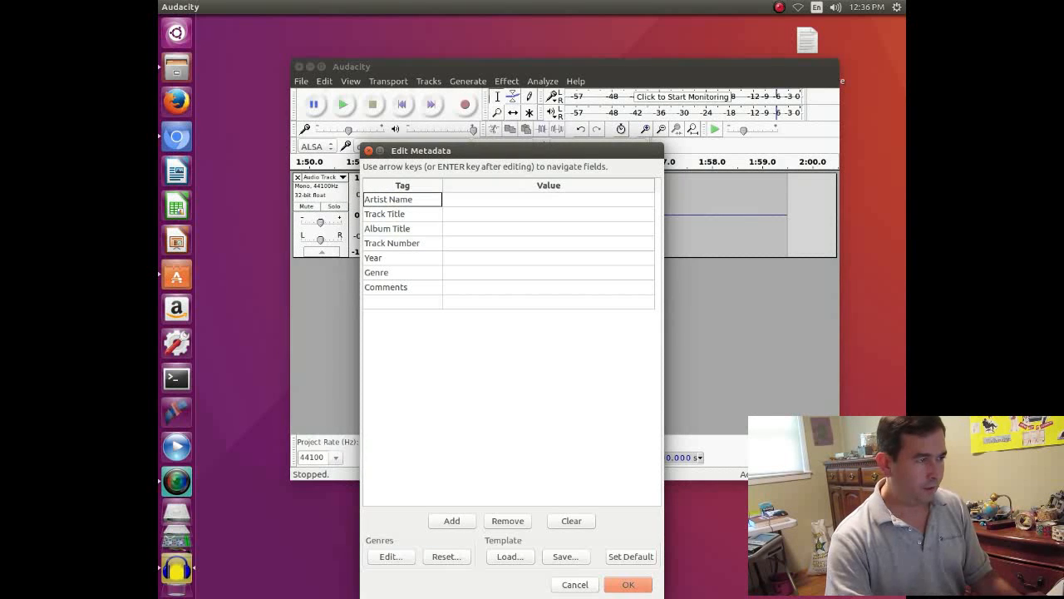
# Confirm the metadata to finish the export and show test1.wav in the nancy folder.
pyautogui.click(629, 584)
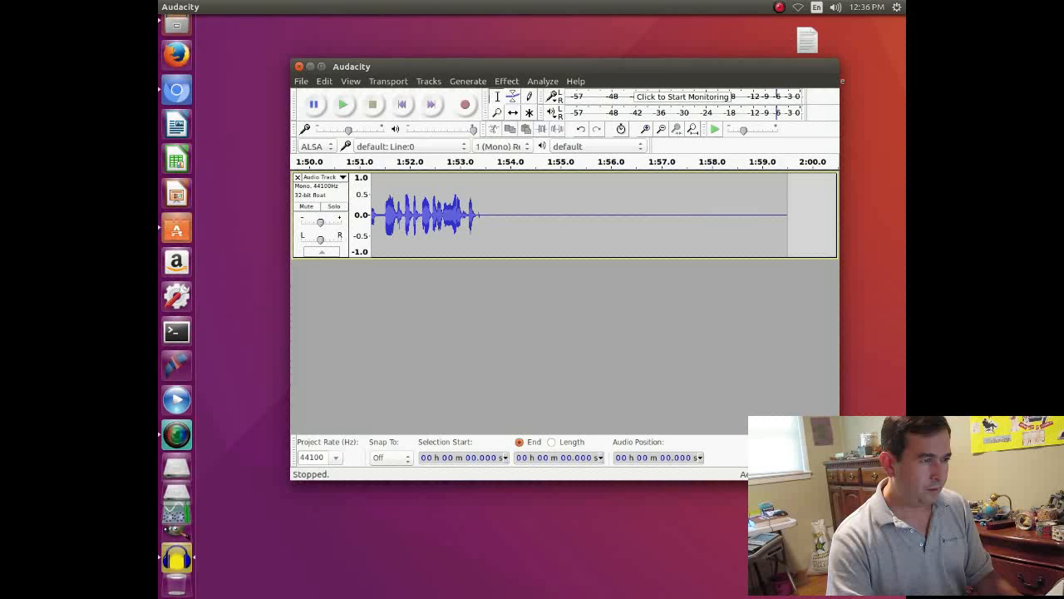
pyautogui.click(176, 67)
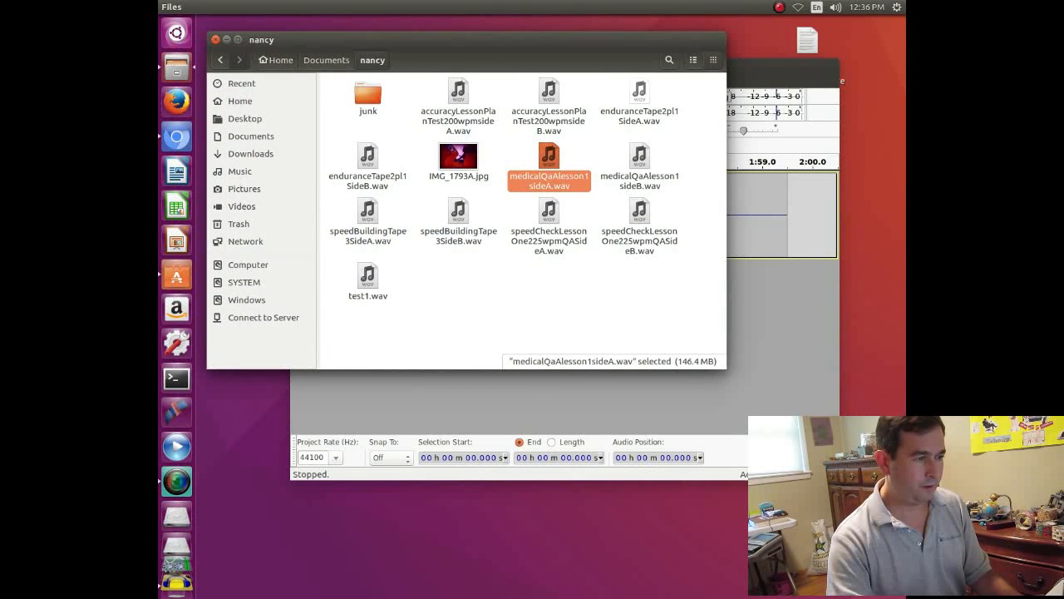
# Play test1.wav in Videos, skip ahead to about 1:33, and pause.
pyautogui.click(368, 279)
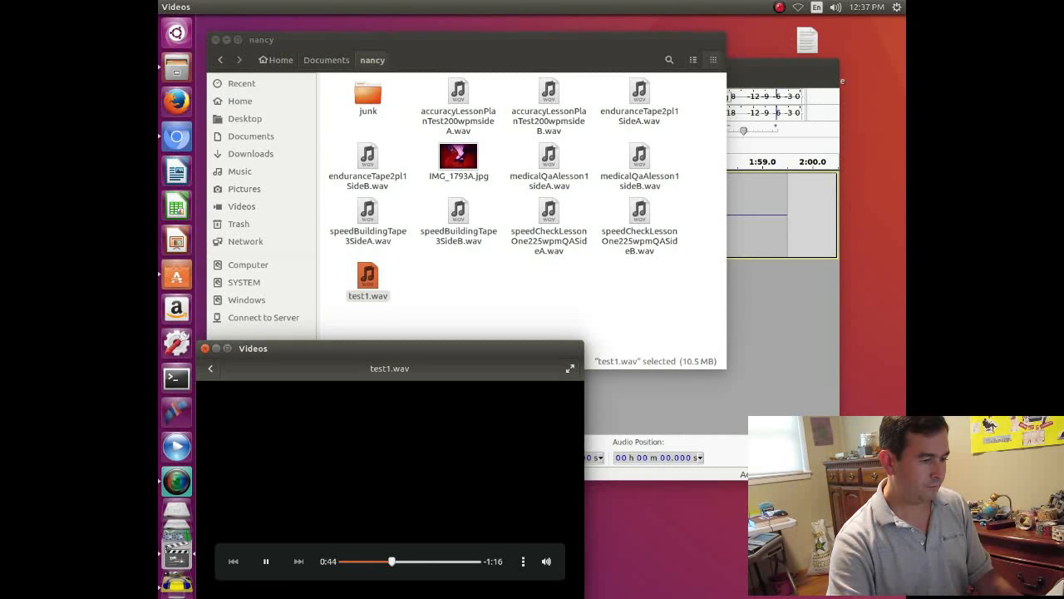
pyautogui.click(439, 561)
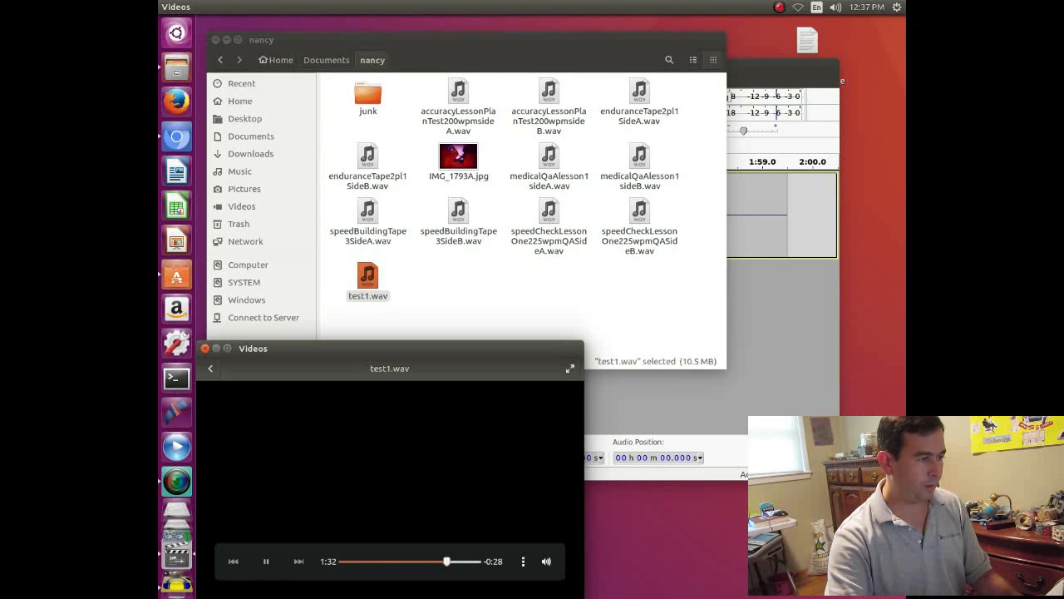
pyautogui.click(267, 561)
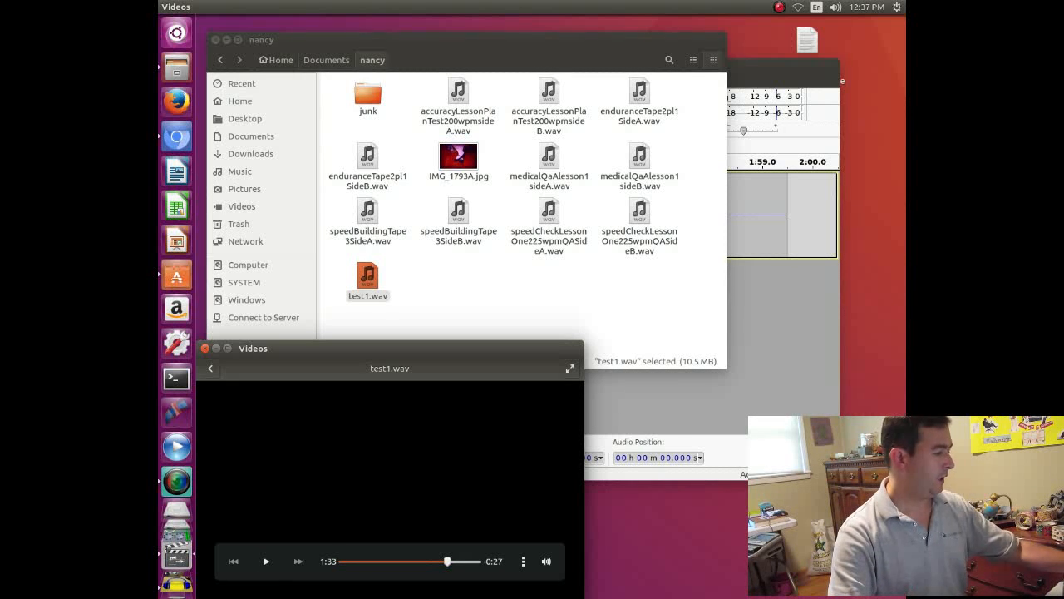